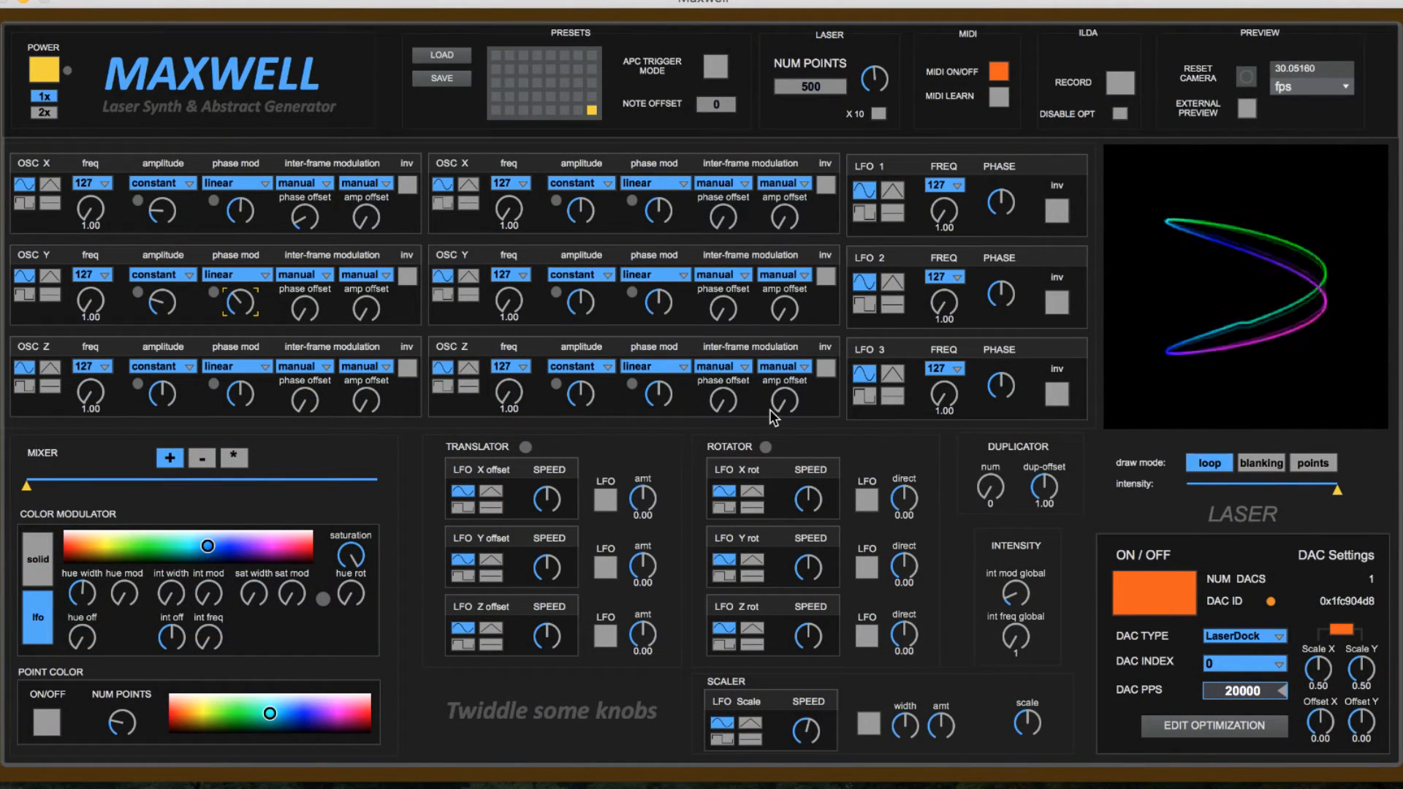
# Load a preset bank file and recall its first preset into the preview.
pyautogui.click(441, 55)
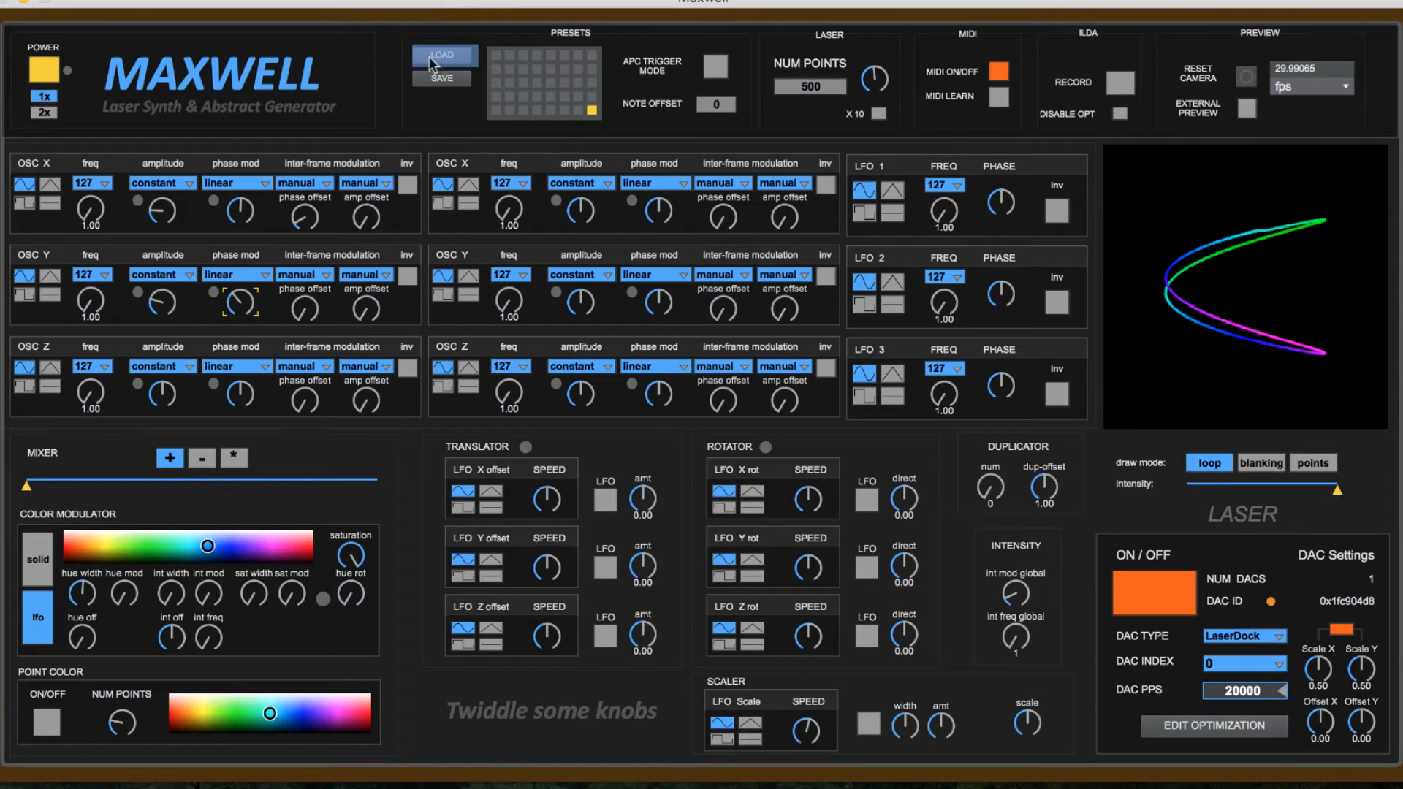
pyautogui.click(444, 55)
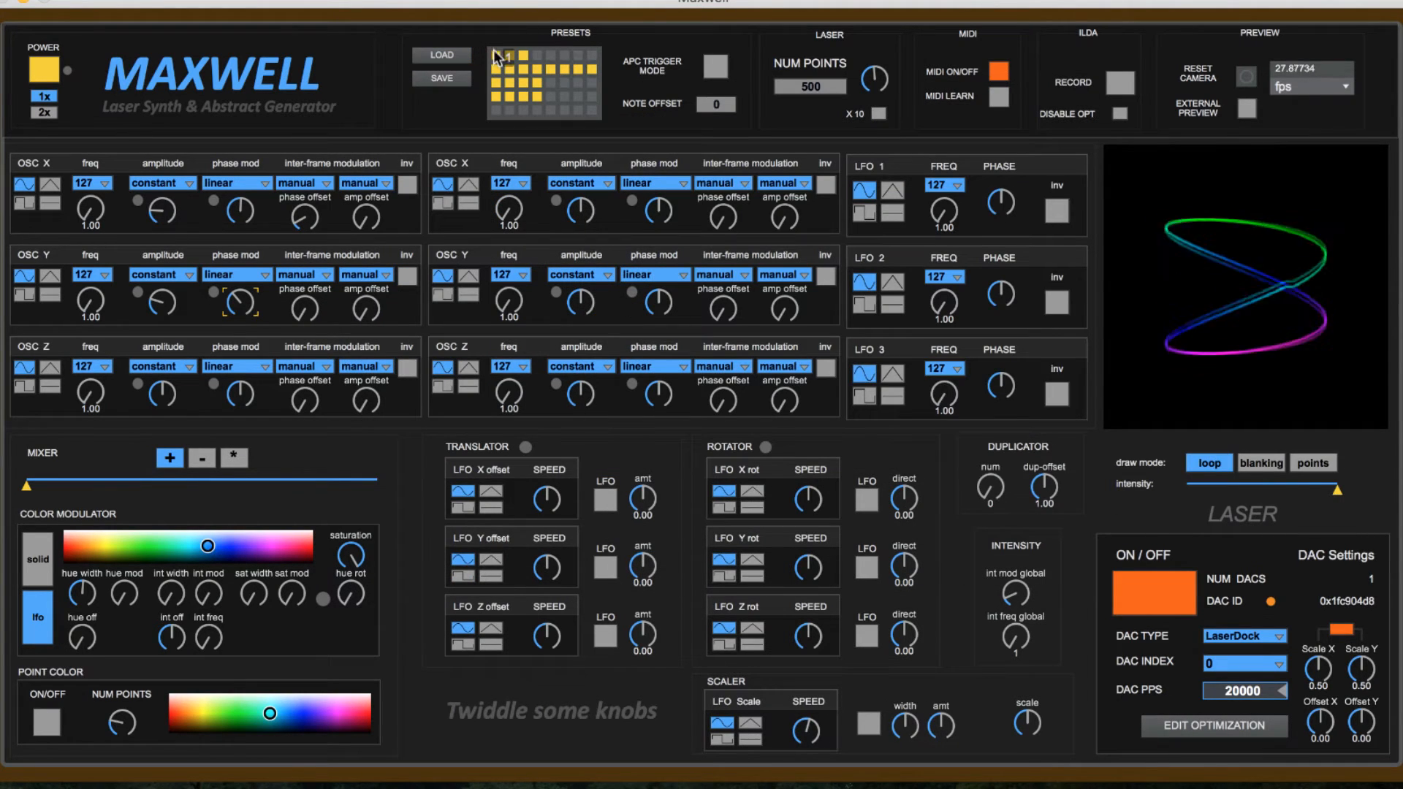
pyautogui.click(503, 55)
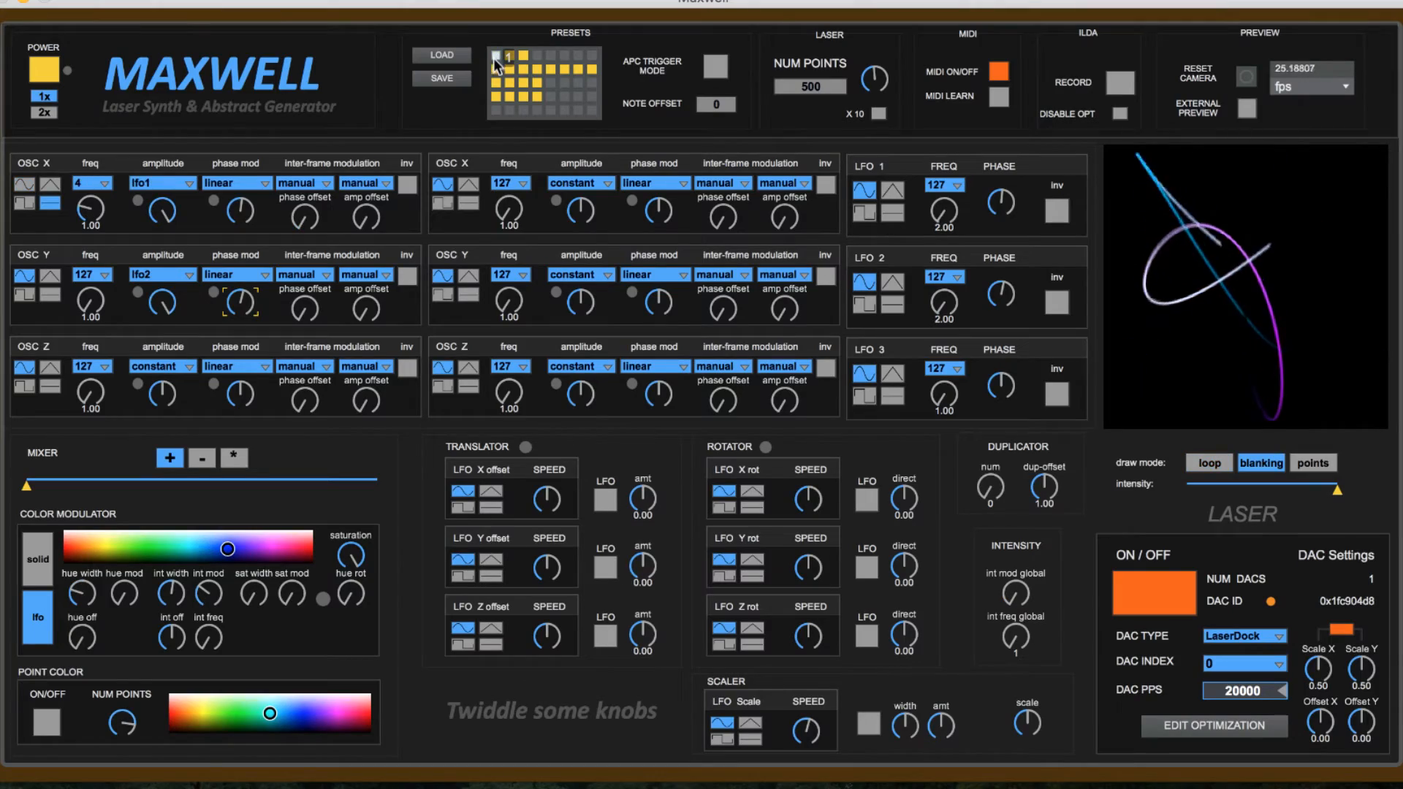